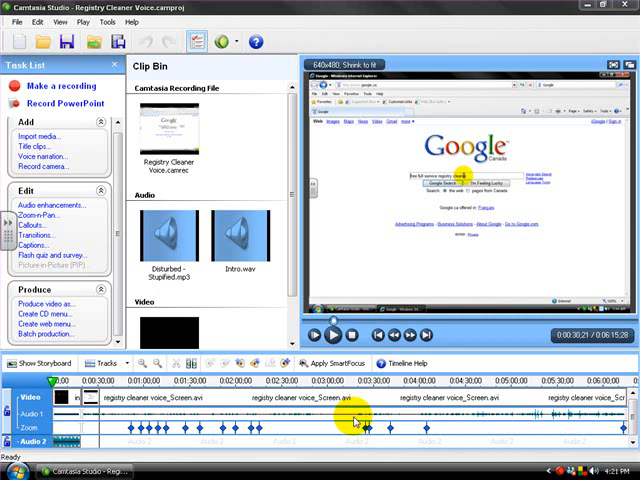
mouse_move(208, 122)
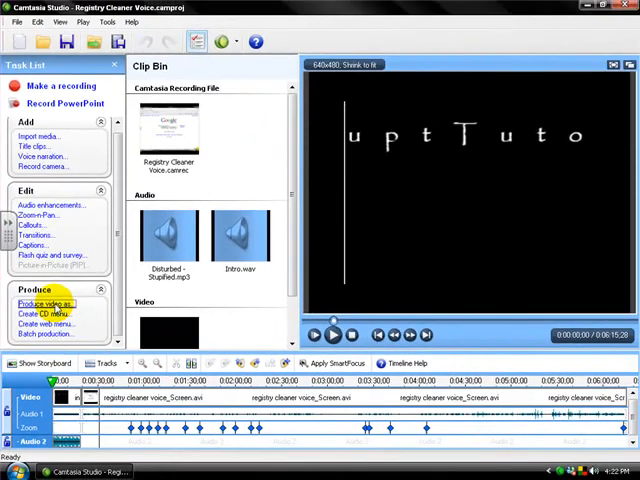
Start Produce video as, review the Web and Blog presets, and choose Custom production settings
click(44, 304)
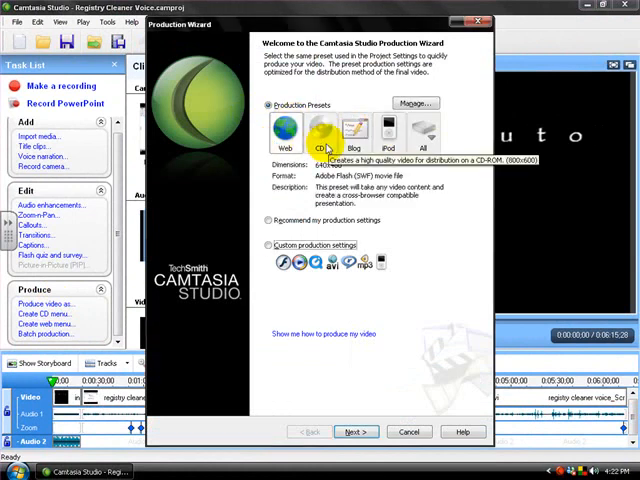
click(354, 130)
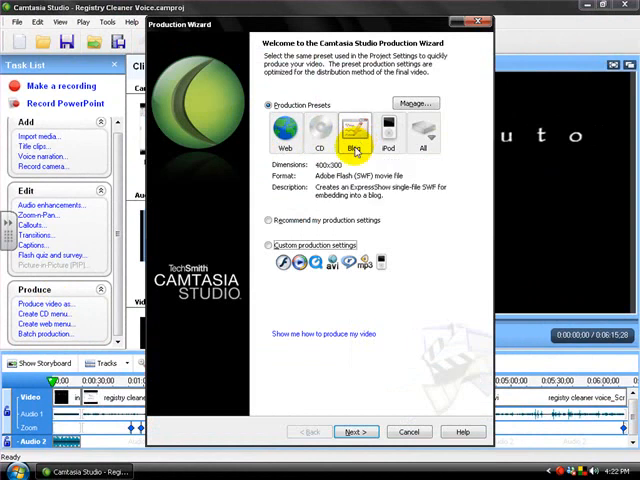
click(268, 244)
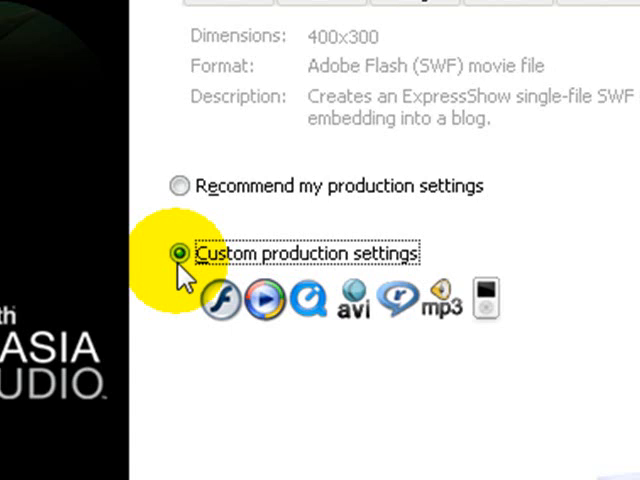
click(320, 420)
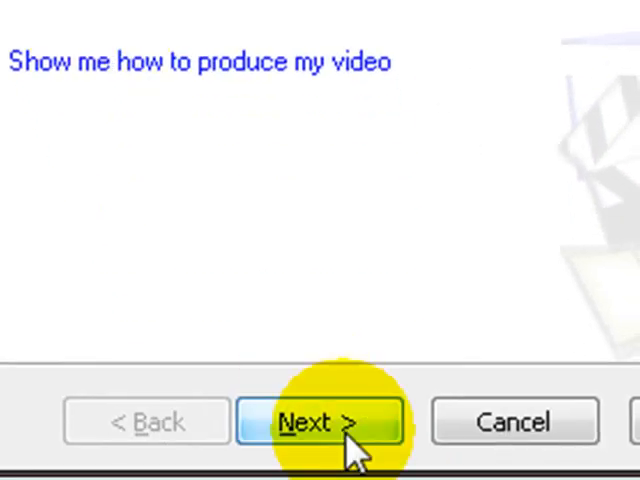
Choose WMV – Windows Media streaming video as the output format over Flash
click(324, 420)
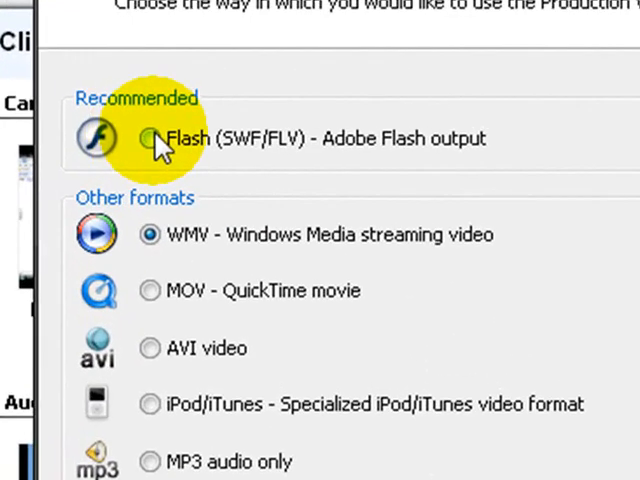
click(148, 138)
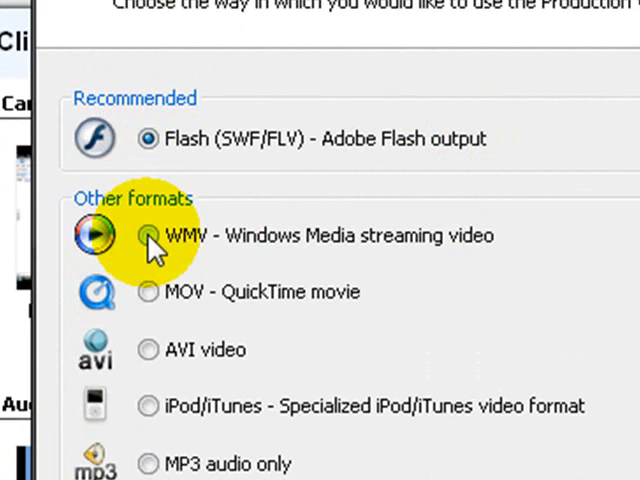
click(148, 236)
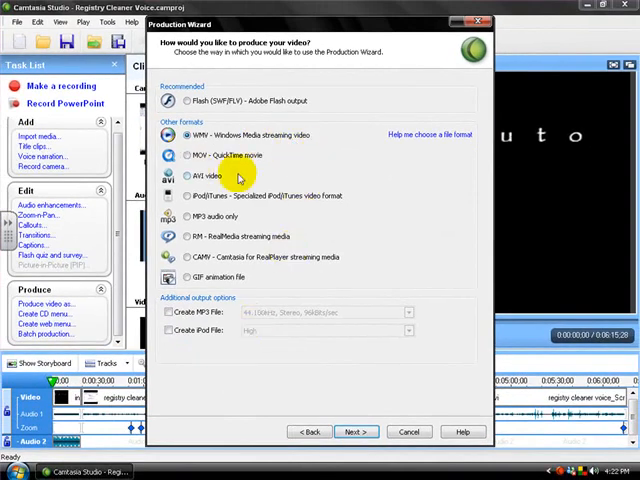
mouse_move(332, 404)
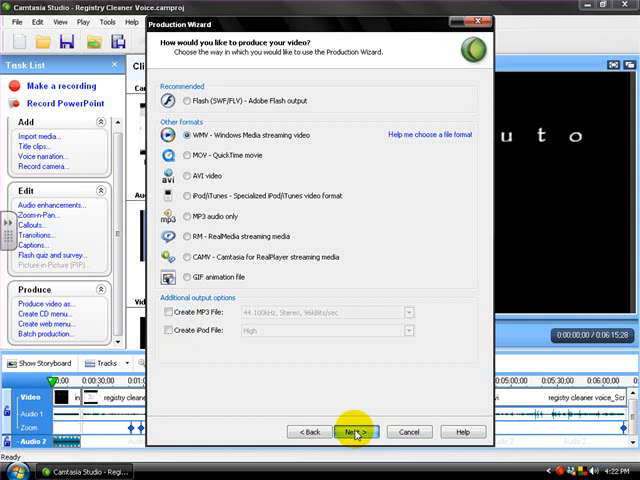
Advance to Windows Media encoding options with the Best Quality and File Size profile selected
click(356, 432)
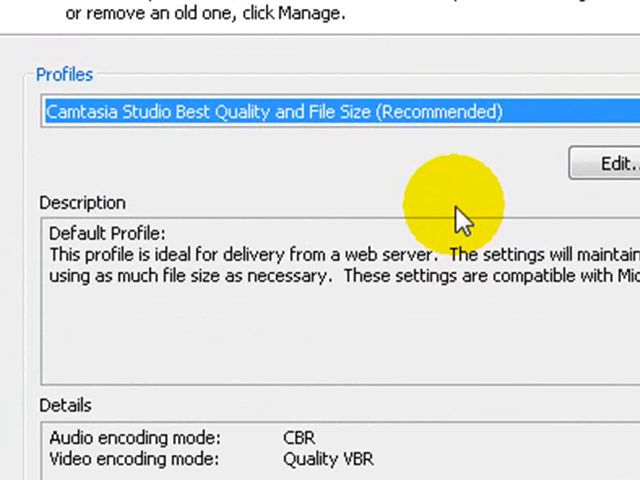
scroll(down, 3)
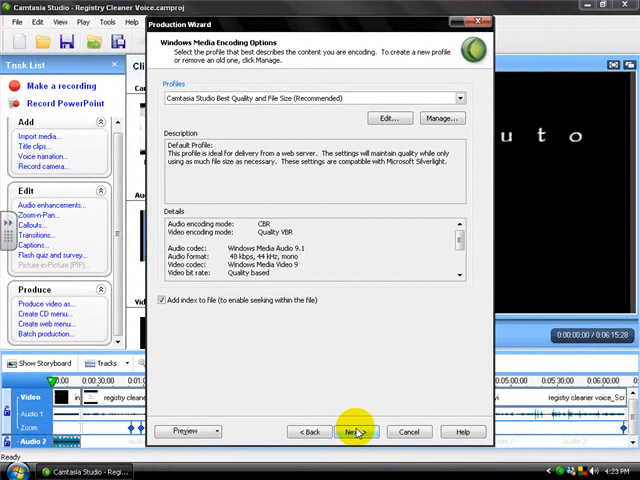
Accept the recommended encoding profile and set a custom video size of 640 by 480
click(356, 432)
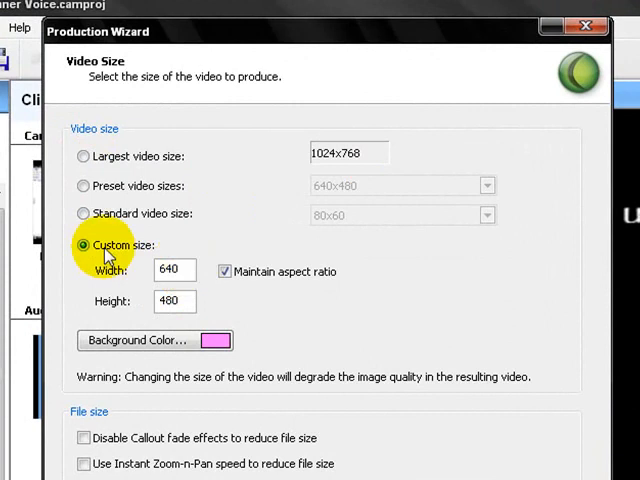
click(84, 186)
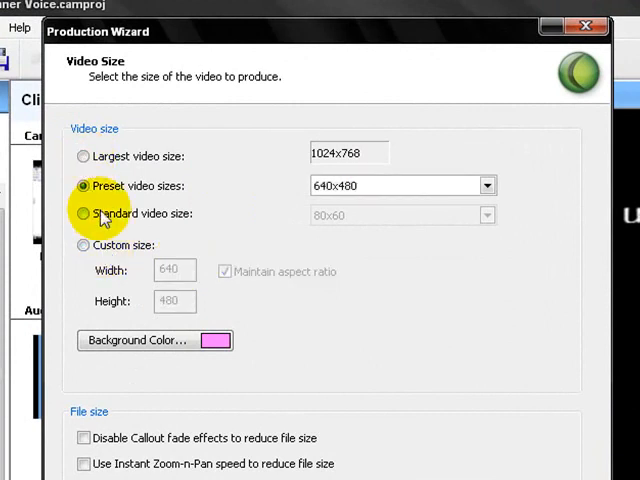
mouse_move(150, 210)
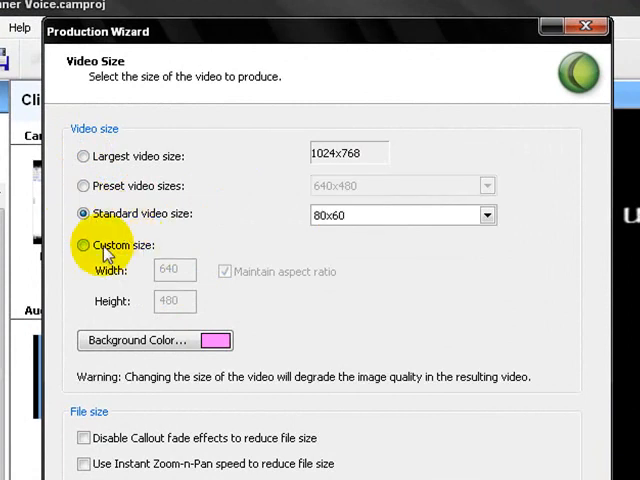
click(82, 244)
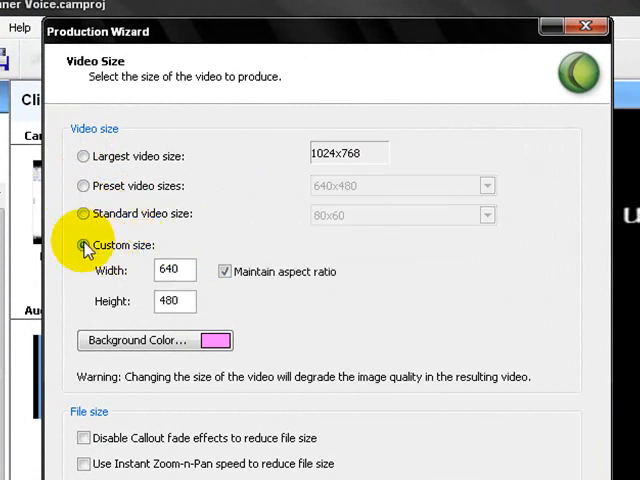
click(84, 244)
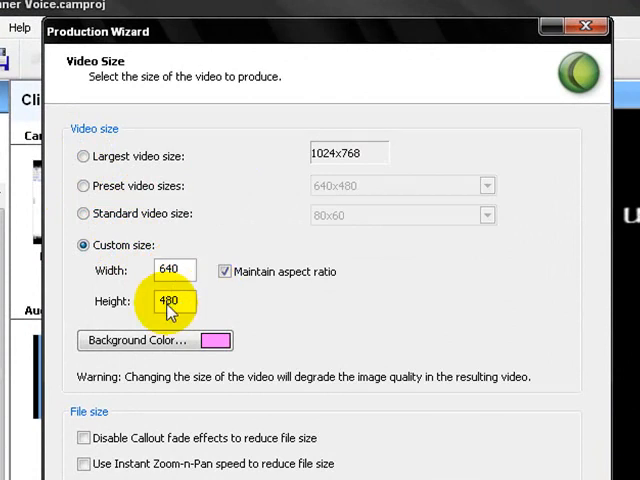
mouse_move(216, 336)
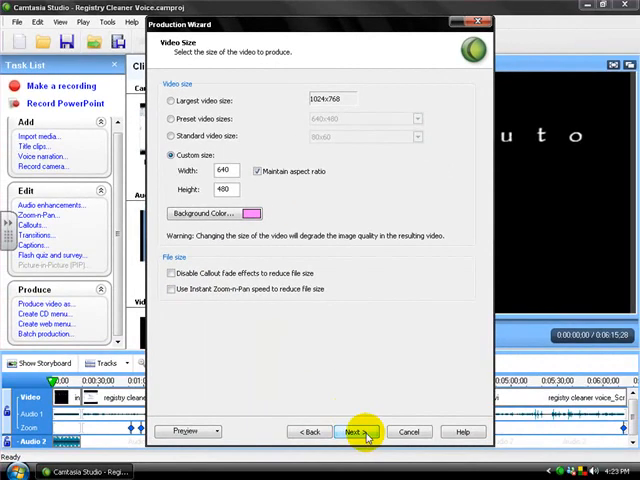
Accept the video size and review the Registry Cleaner Voice project information, then close it
click(350, 432)
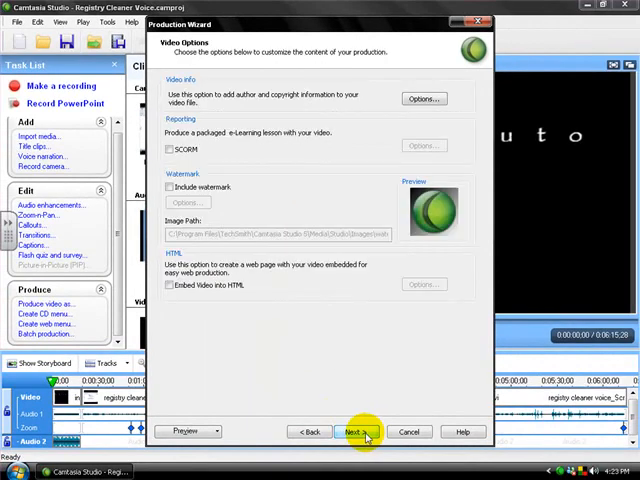
mouse_move(196, 92)
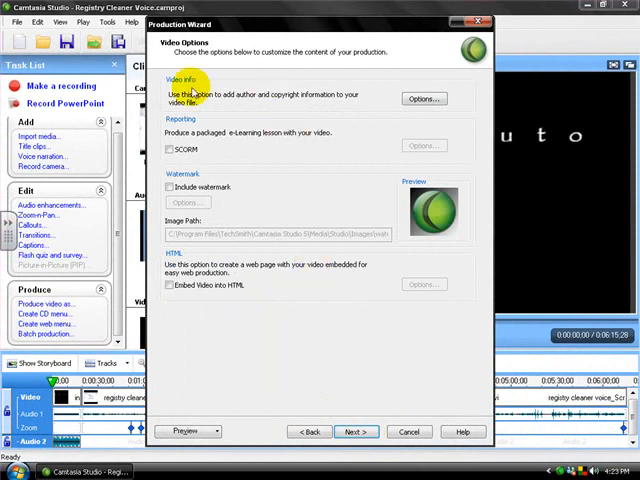
click(424, 98)
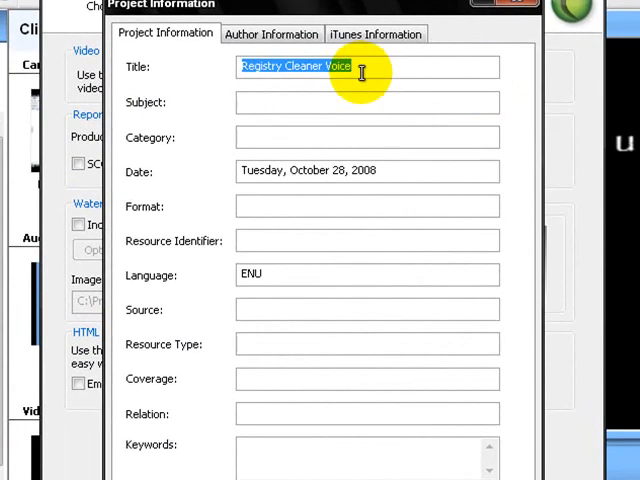
click(368, 136)
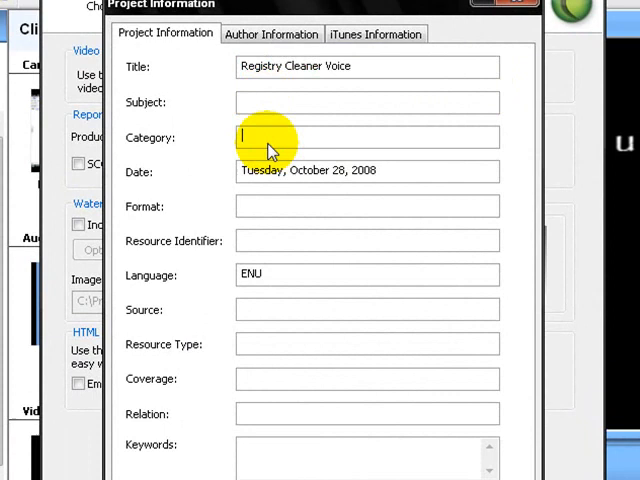
click(272, 32)
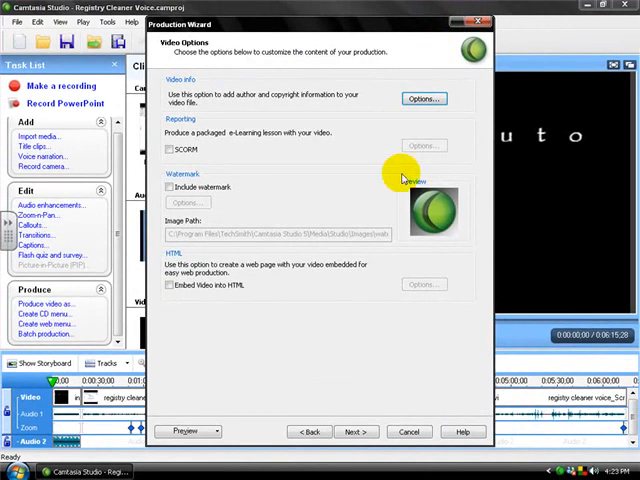
mouse_move(340, 148)
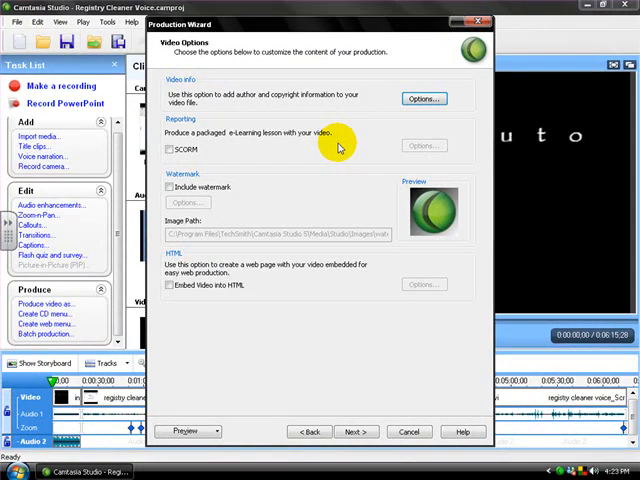
mouse_move(288, 248)
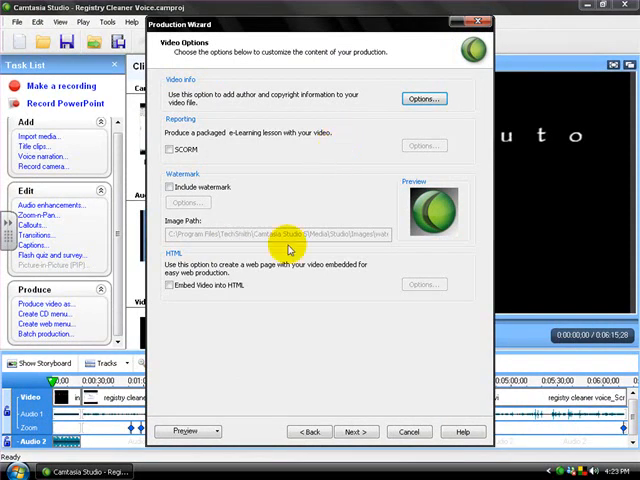
mouse_move(236, 148)
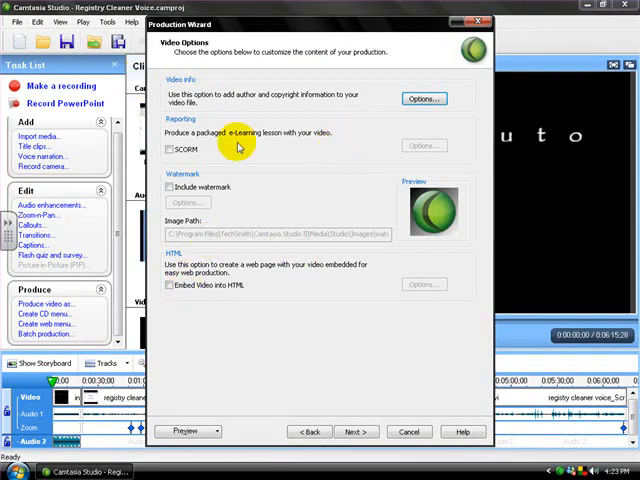
mouse_move(352, 388)
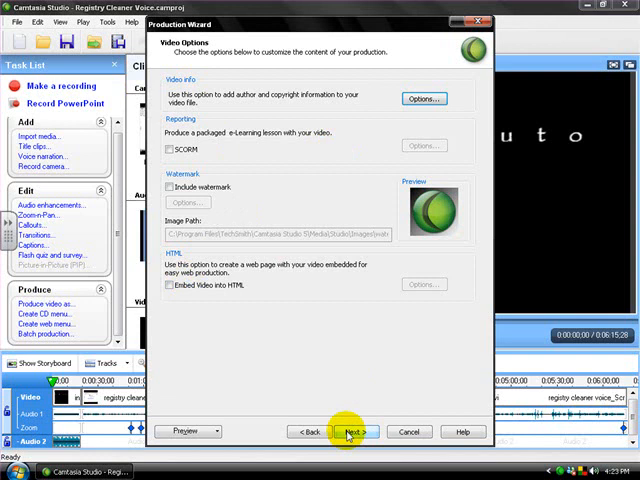
Accept the video options, reaching Marker Options with the table of contents left unchecked
click(346, 432)
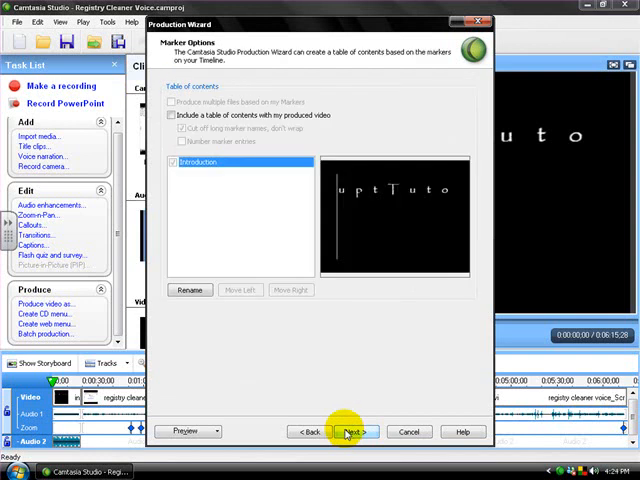
click(172, 116)
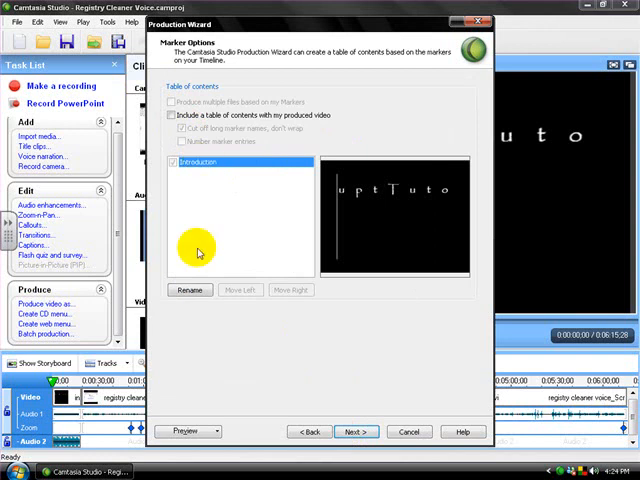
mouse_move(196, 144)
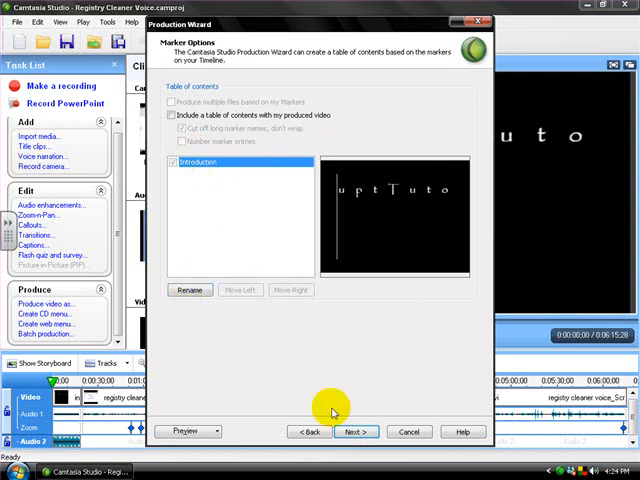
click(356, 432)
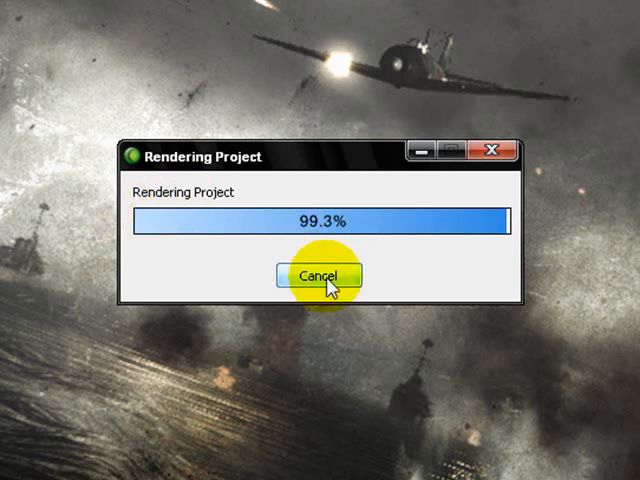
mouse_move(332, 228)
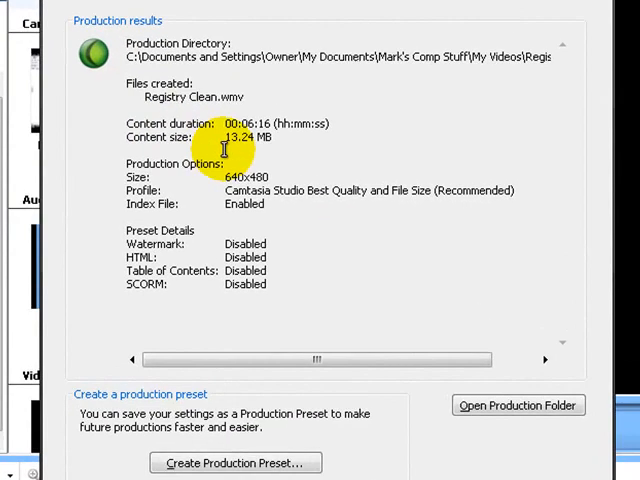
Review the Production is complete summary for Registry Clean.wmv and finish the wizard
double_click(244, 140)
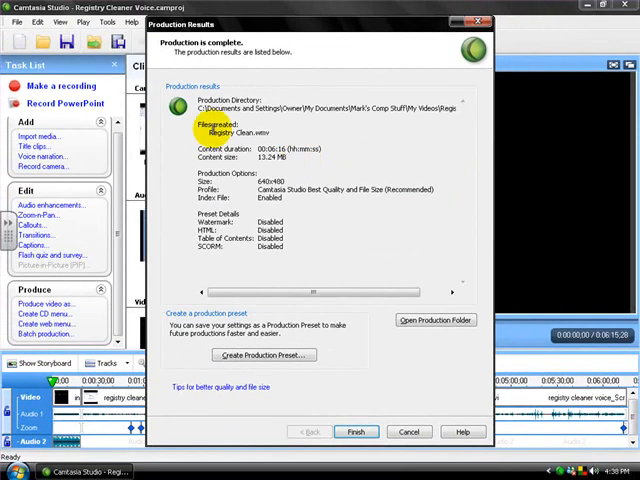
double_click(230, 132)
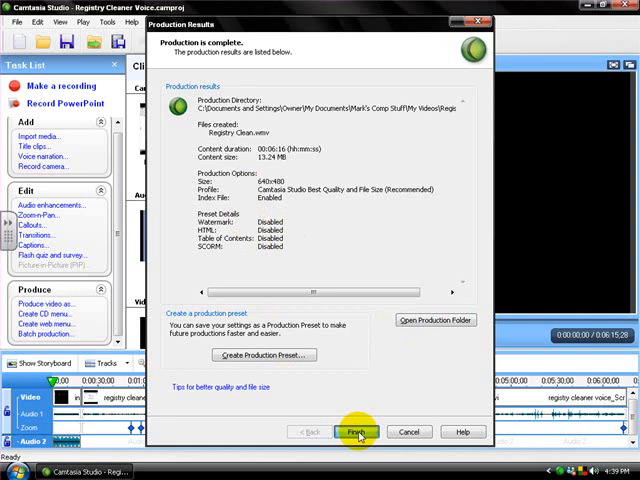
click(358, 432)
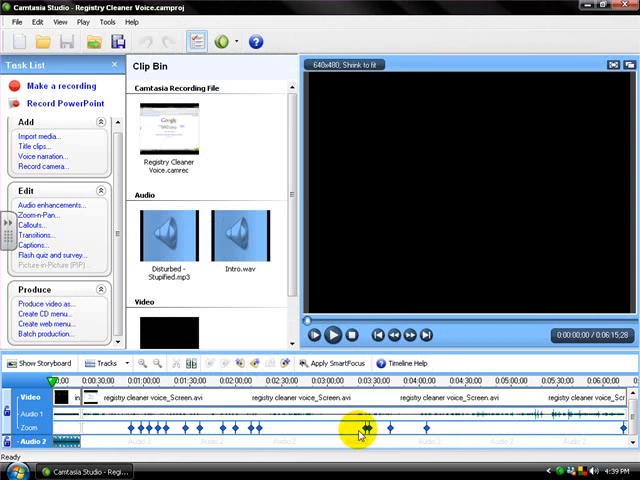
mouse_move(360, 432)
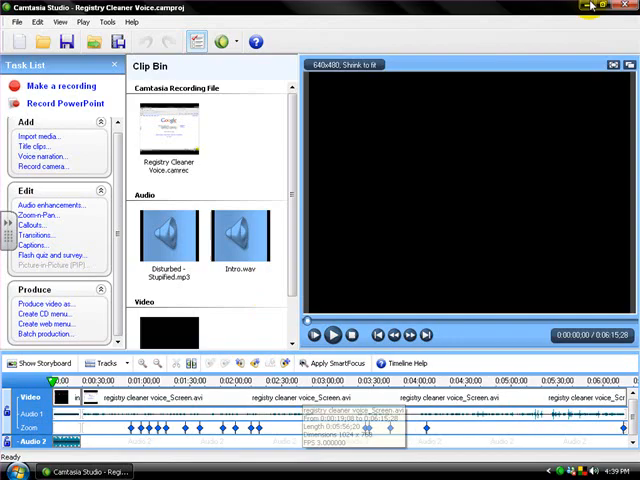
click(590, 8)
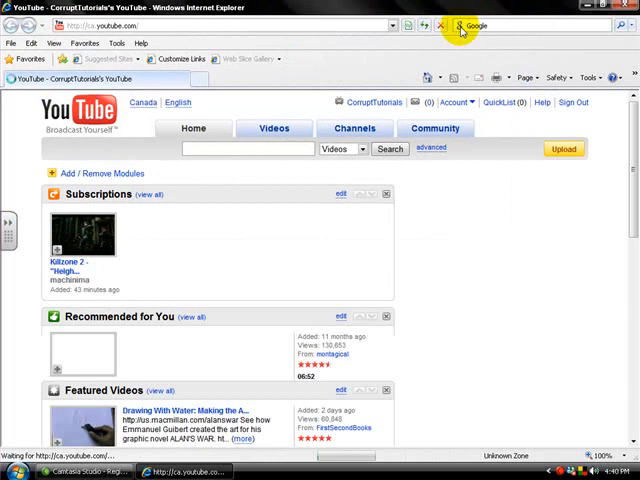
Load the YouTube home page while signed in and start a new video upload
click(430, 102)
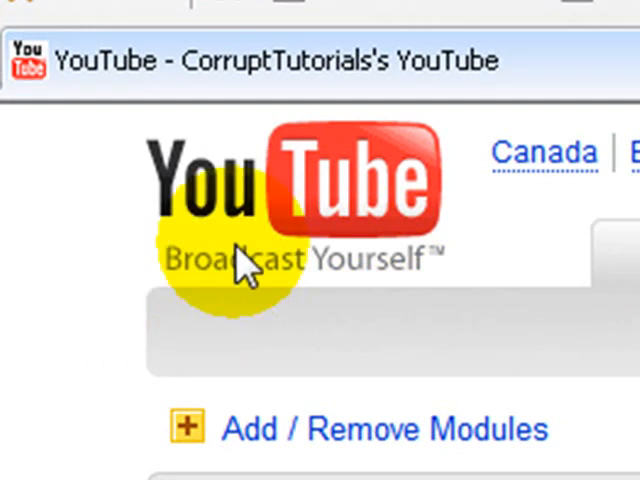
scroll(down, 3)
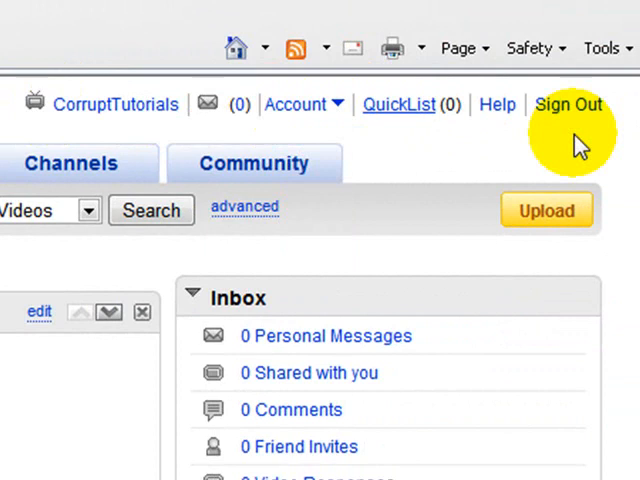
mouse_move(548, 144)
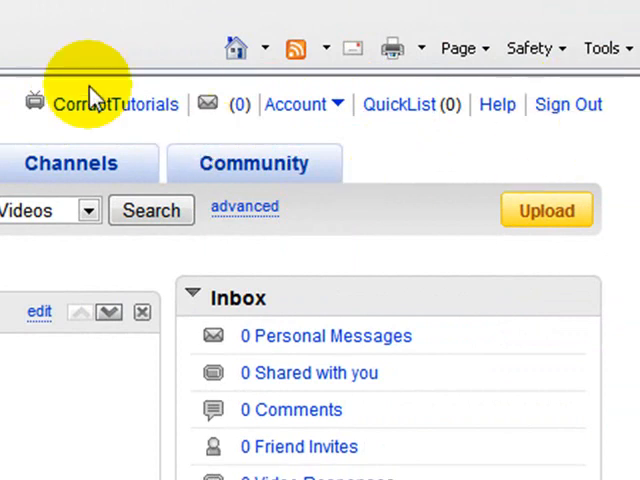
mouse_move(548, 210)
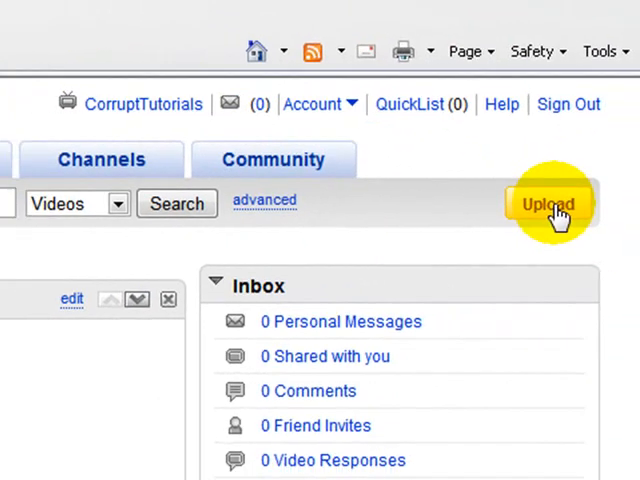
click(548, 204)
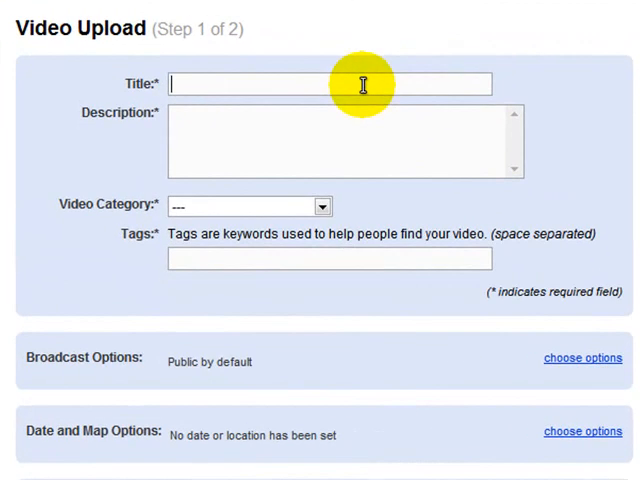
Enter title 'uygb' and description 'jk' and set the category to Howto & Style
text(uygb)
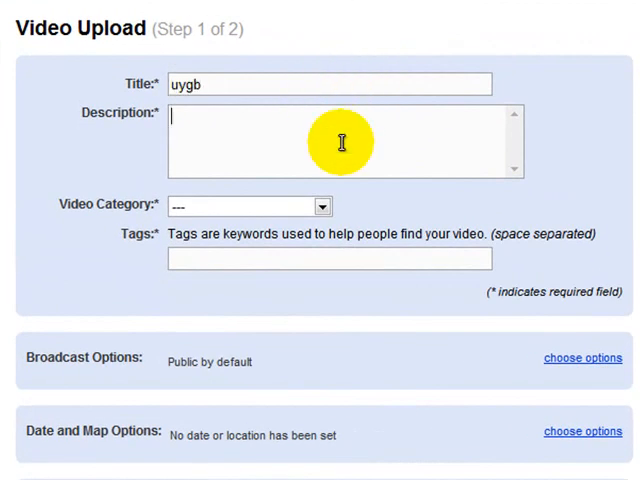
text(jk)
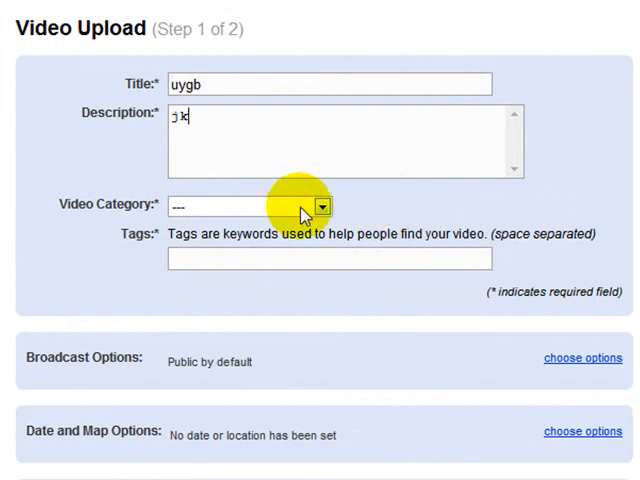
mouse_move(64, 216)
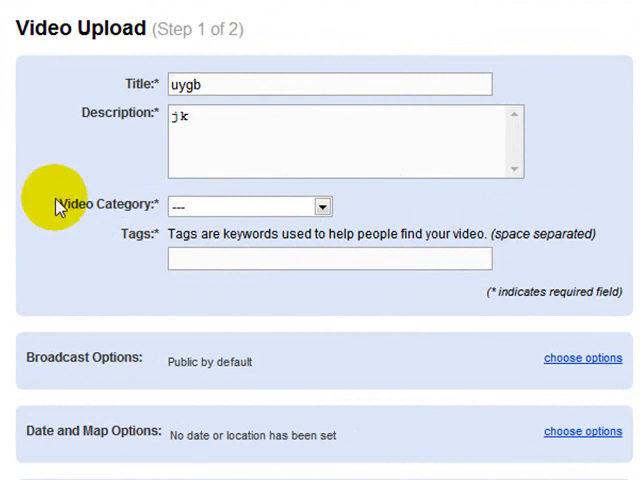
click(250, 204)
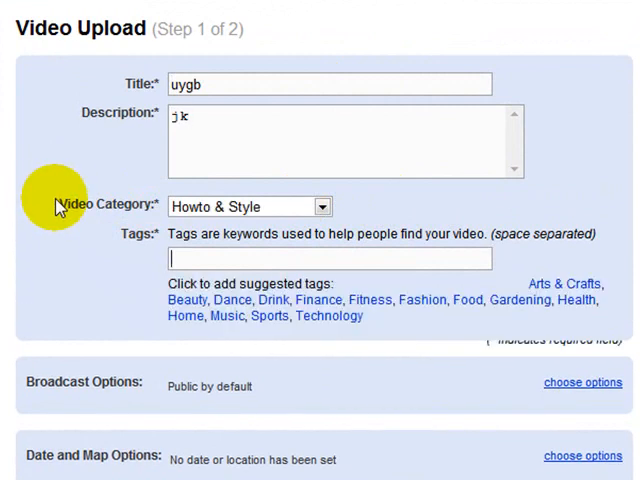
mouse_move(188, 306)
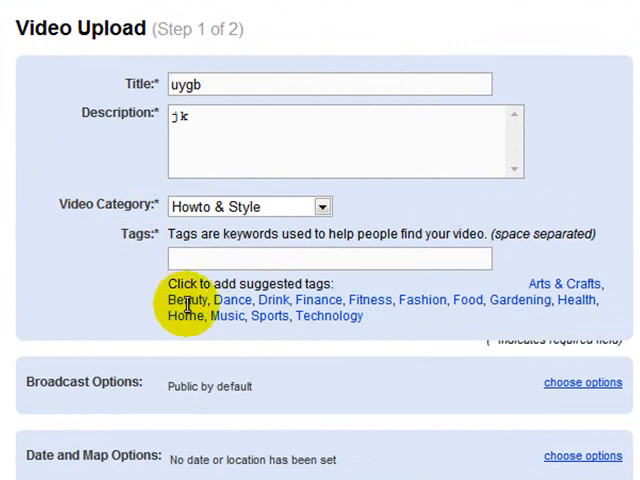
click(328, 258)
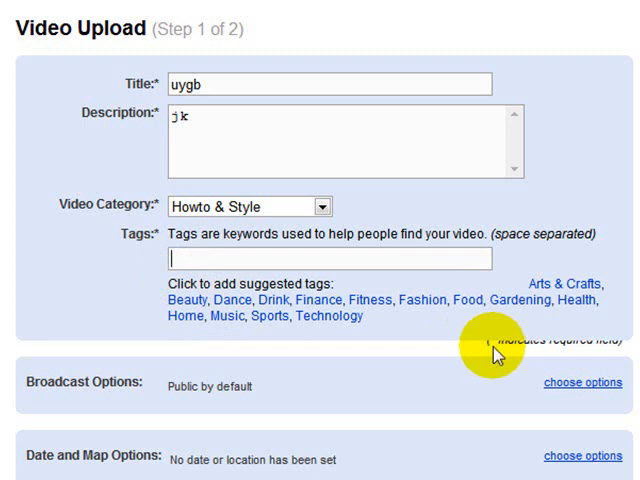
scroll(down, 3)
text(k)
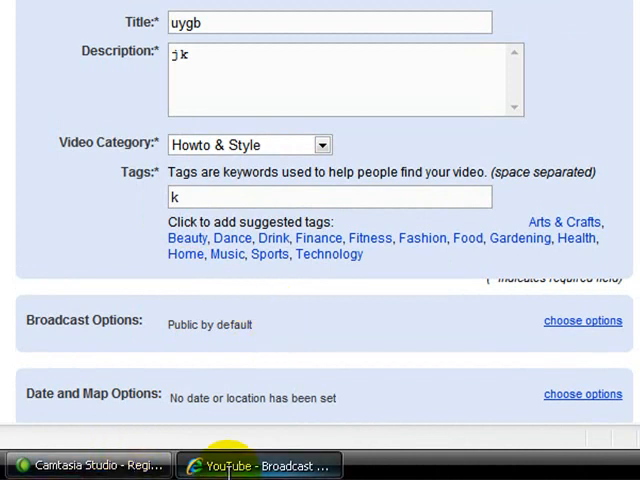
mouse_move(182, 324)
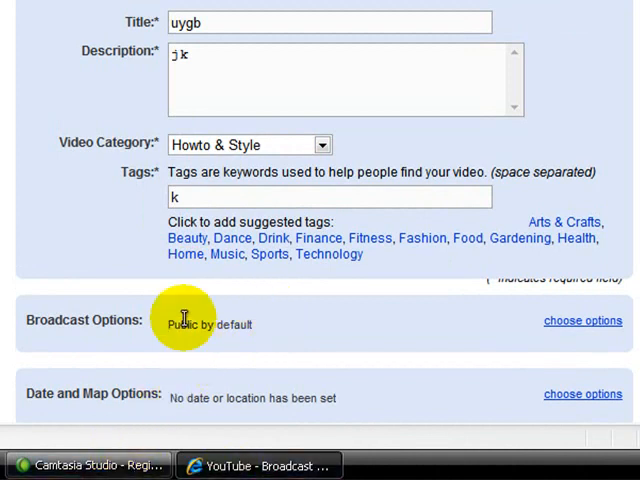
Leave broadcast, date and sharing options at defaults and submit via 'Upload a video...'
scroll(down, 3)
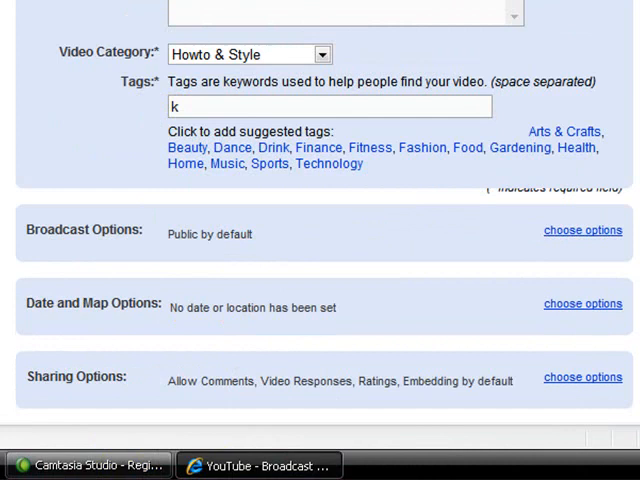
scroll(down, 3)
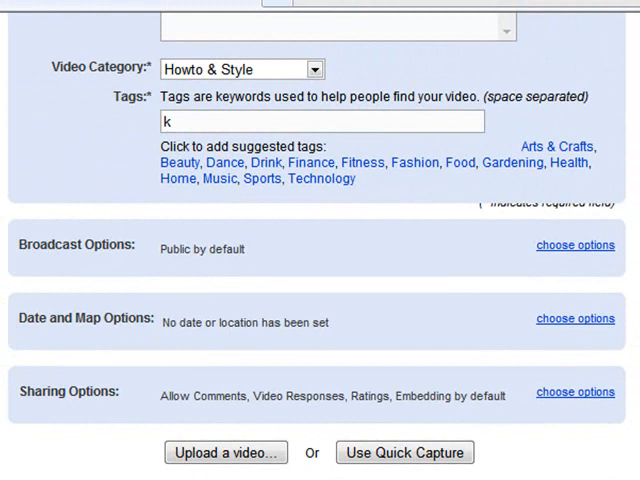
mouse_move(340, 440)
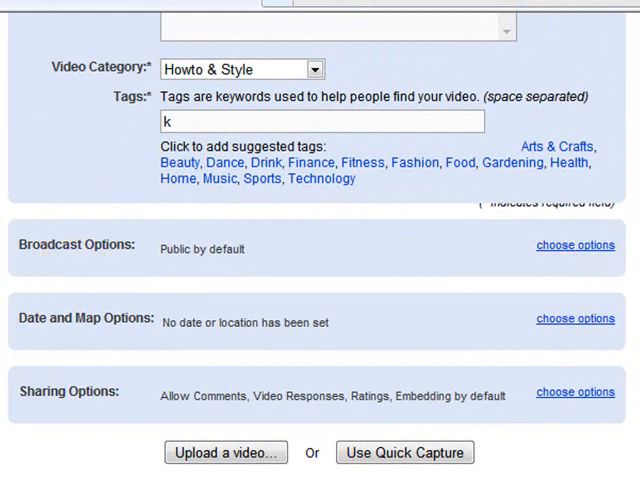
mouse_move(22, 242)
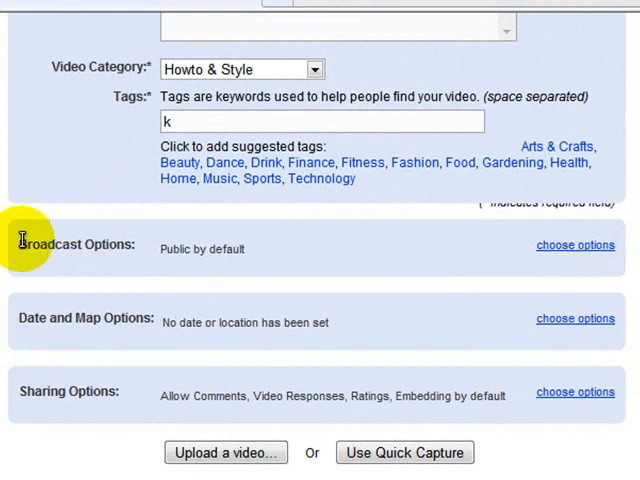
mouse_move(62, 392)
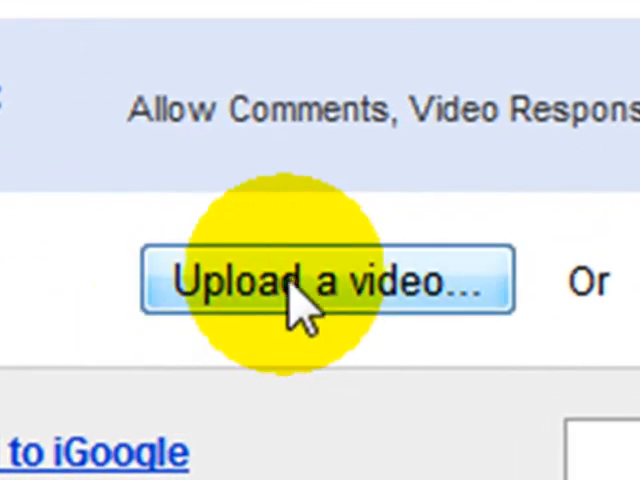
click(324, 282)
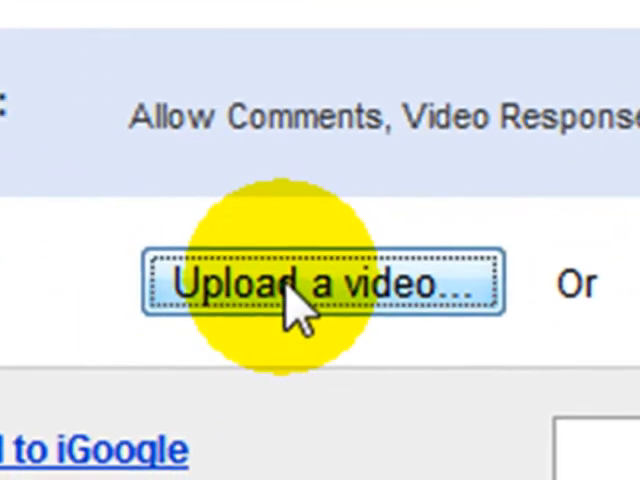
Continue to YouTube upload step 2 of 2 and bring up the Browse file chooser
click(320, 284)
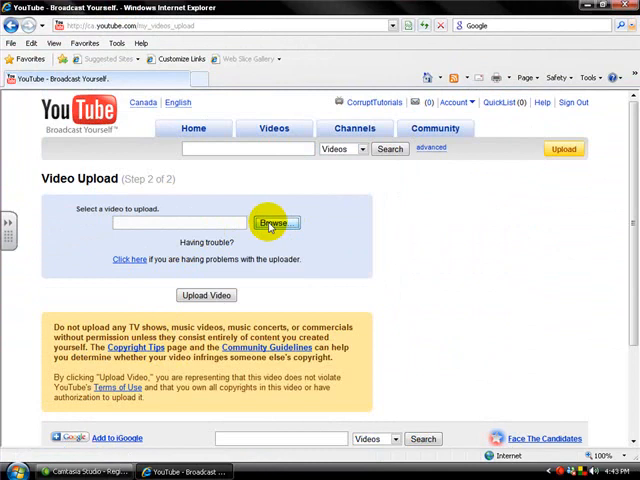
click(272, 224)
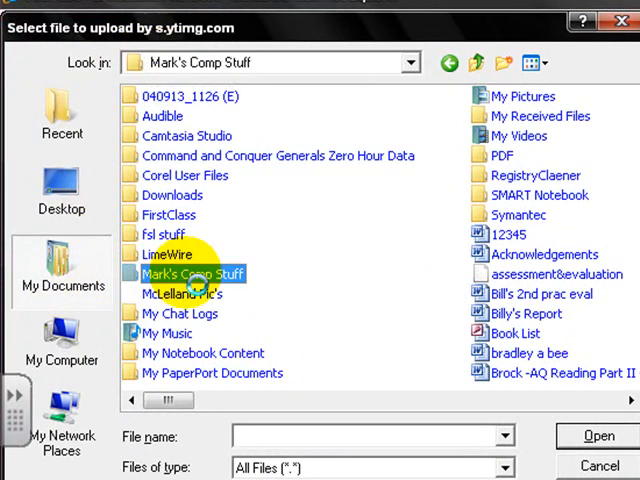
Navigate My Videos into the Registry Clean folder and choose the Registry Clean video file
double_click(188, 274)
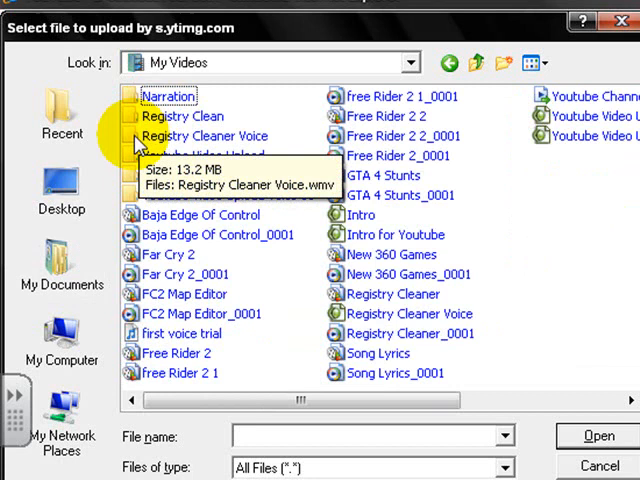
click(184, 116)
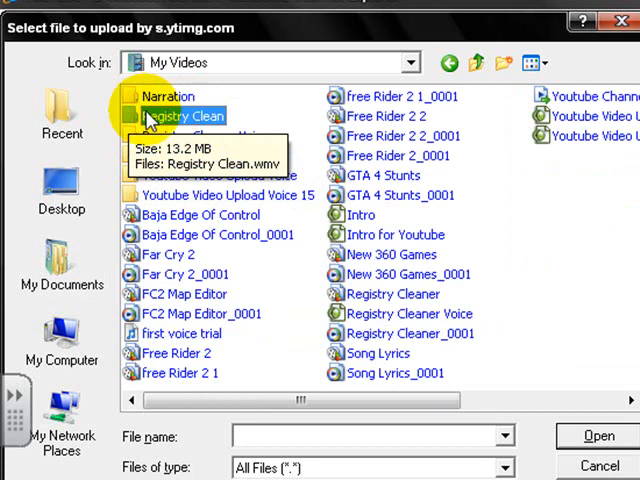
double_click(180, 116)
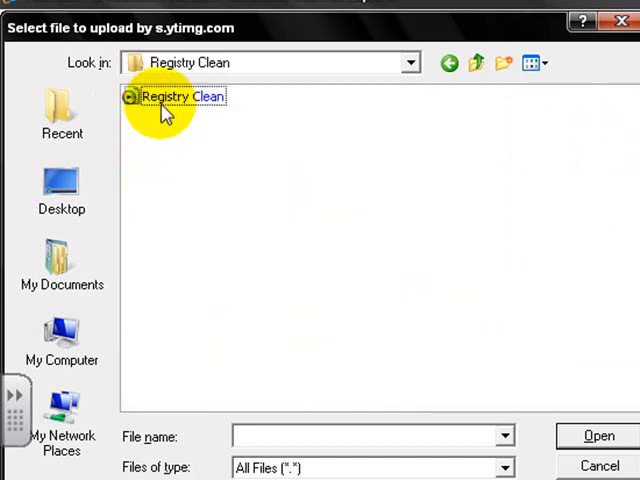
click(176, 96)
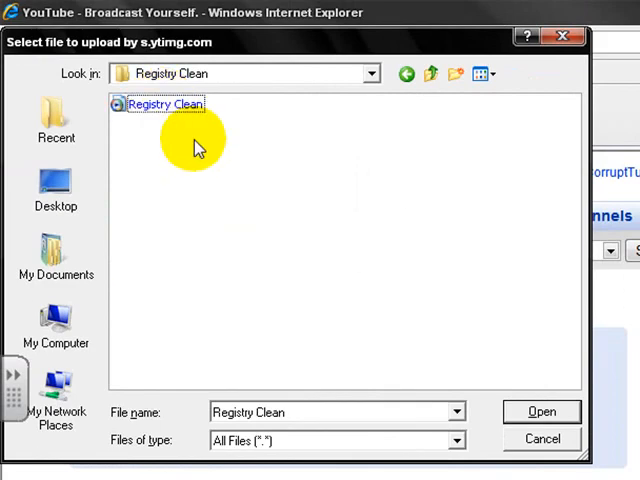
mouse_move(164, 144)
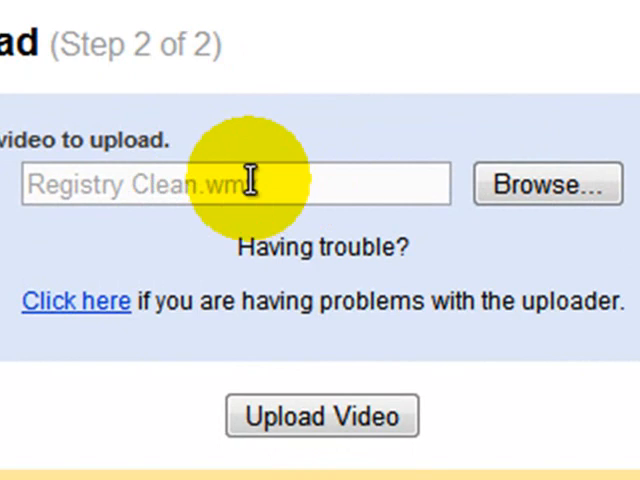
mouse_move(322, 416)
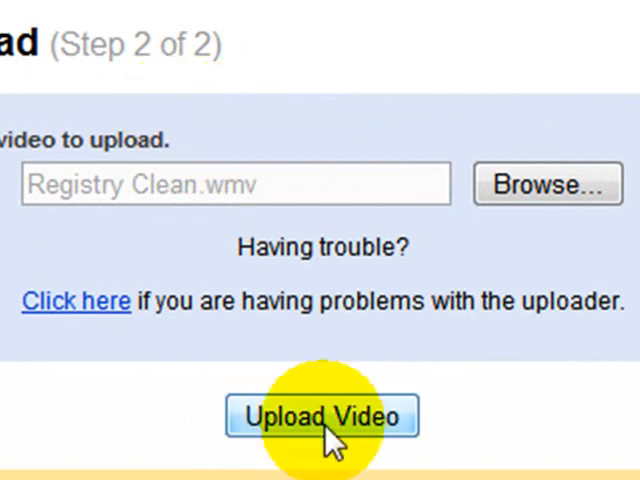